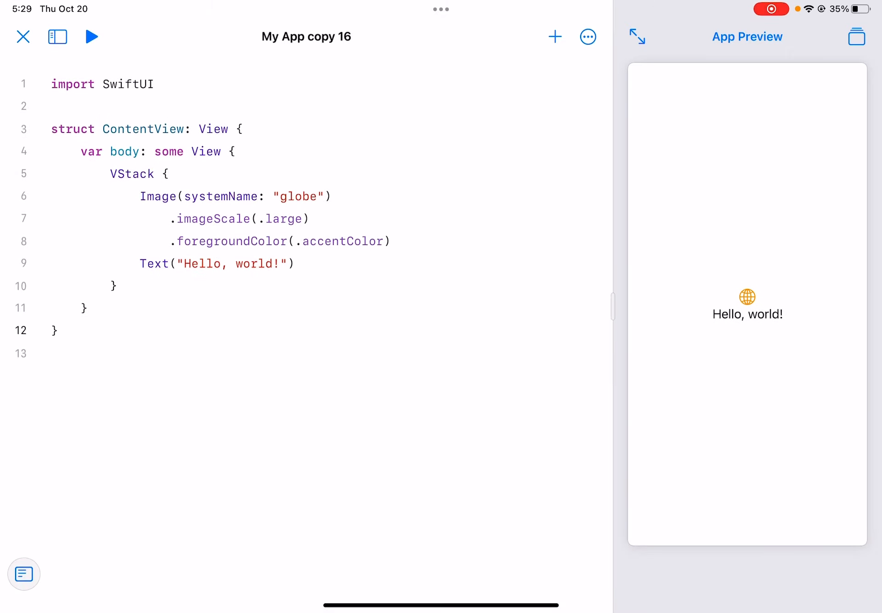
Delete the globe Image and old Text lines and write Text("Hello, world!") in the VStack.
{"action": "double_click", "coordinate": [158, 196]}
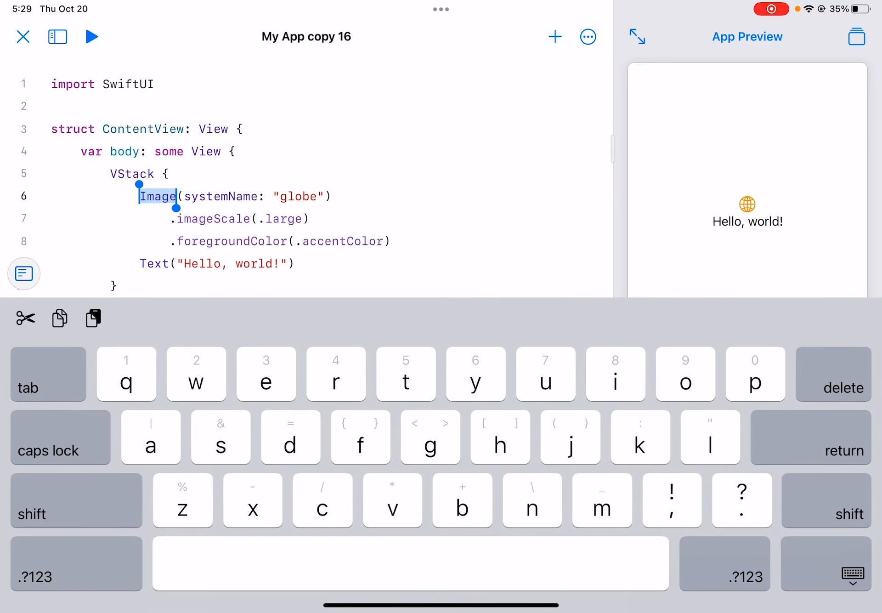
{"action": "left_click_drag", "start_coordinate": [172, 208], "coordinate": [293, 276]}
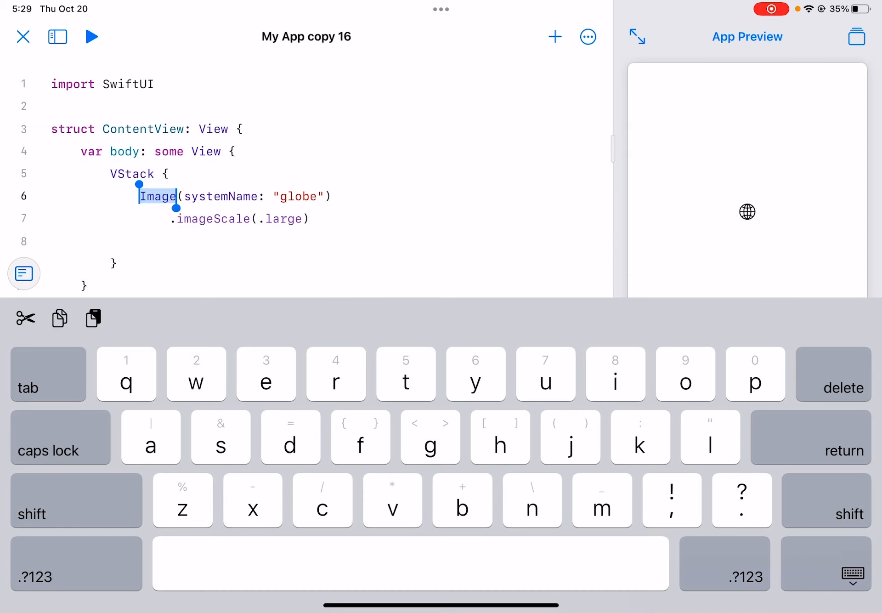
{"action": "key", "text": "delete"}
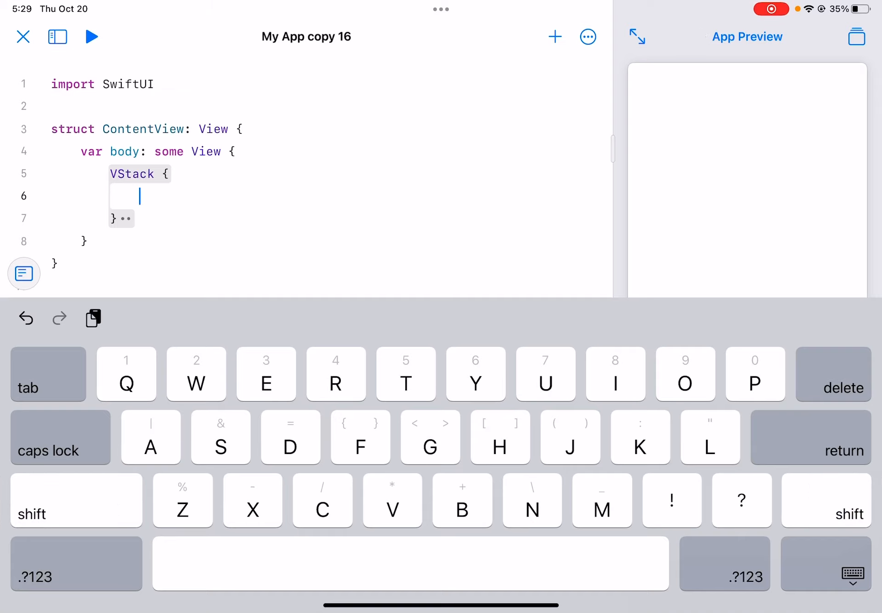
{"action": "type", "text": "Text(\"H\")"}
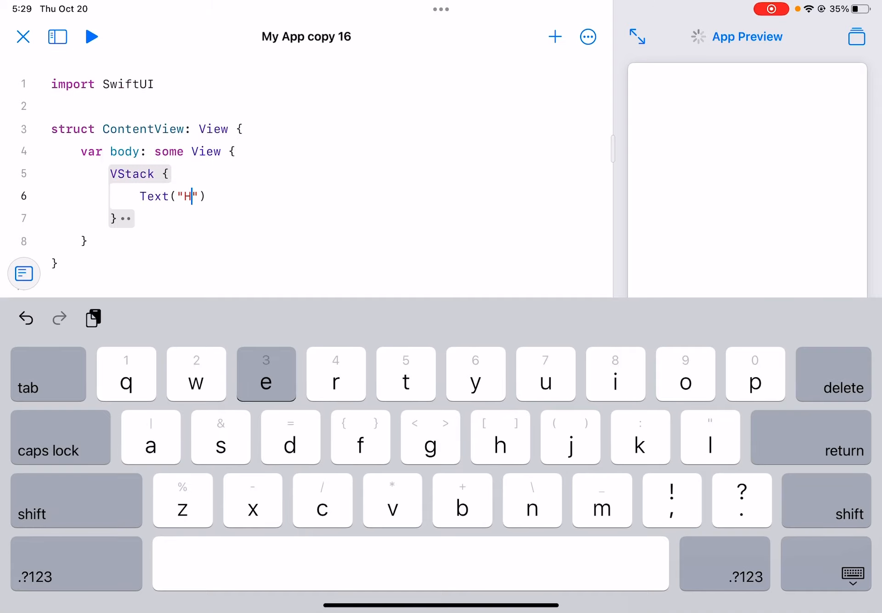
{"action": "type", "text": "ello, world!"}
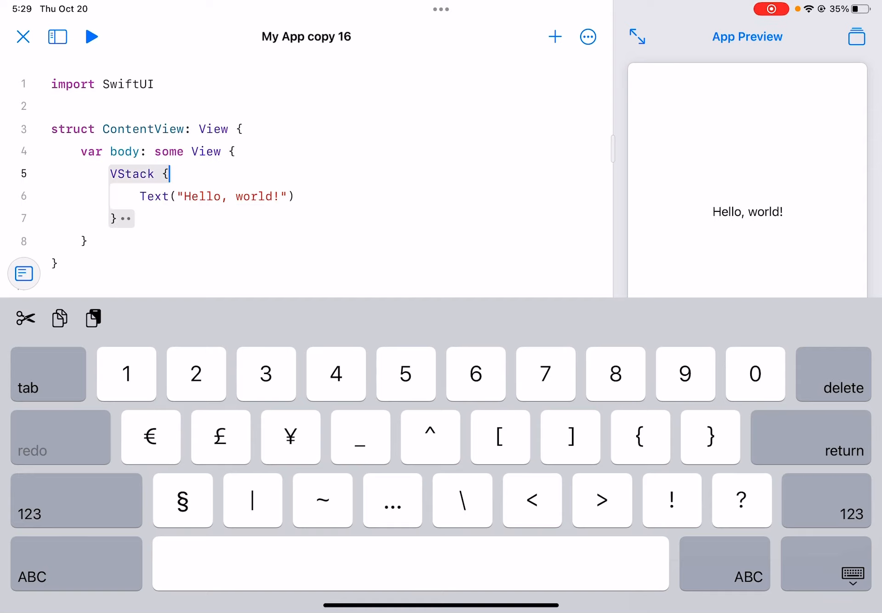
Add more Text("Hello, world!") lines so the VStack stacks four, then move below it.
{"action": "double_click", "coordinate": [132, 174]}
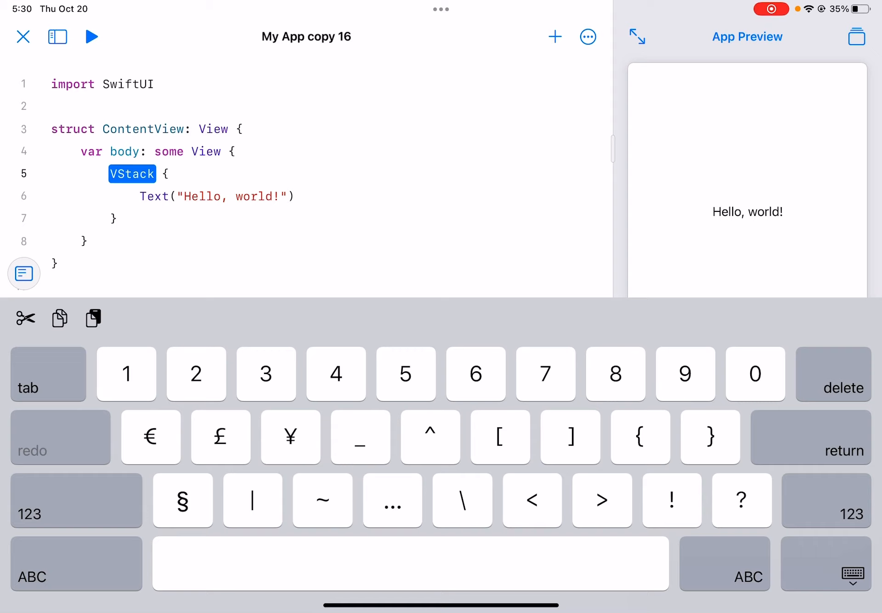
{"action": "scroll", "scroll_direction": "down", "scroll_amount": 3}
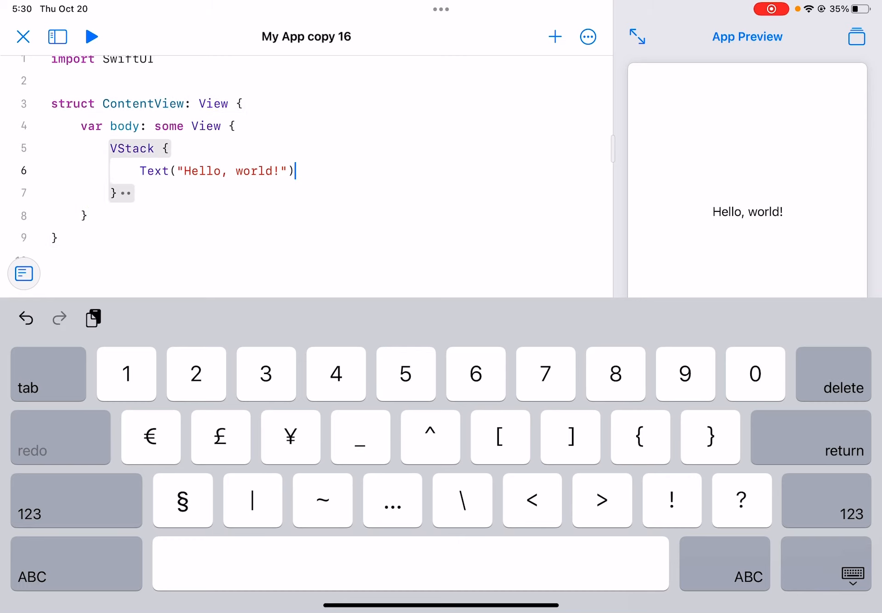
{"action": "key", "text": "return"}
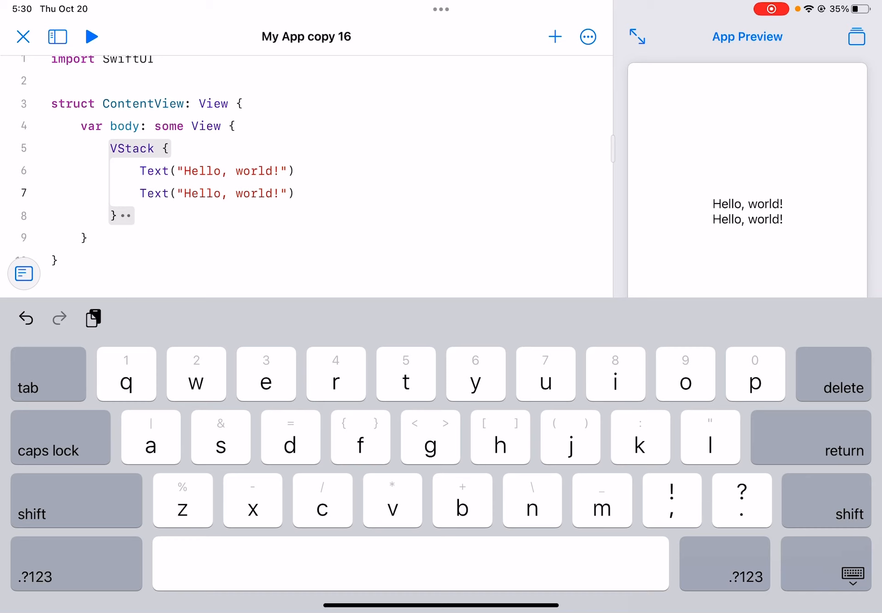
{"action": "type", "text": "Text(\"Hello, world!\")"}
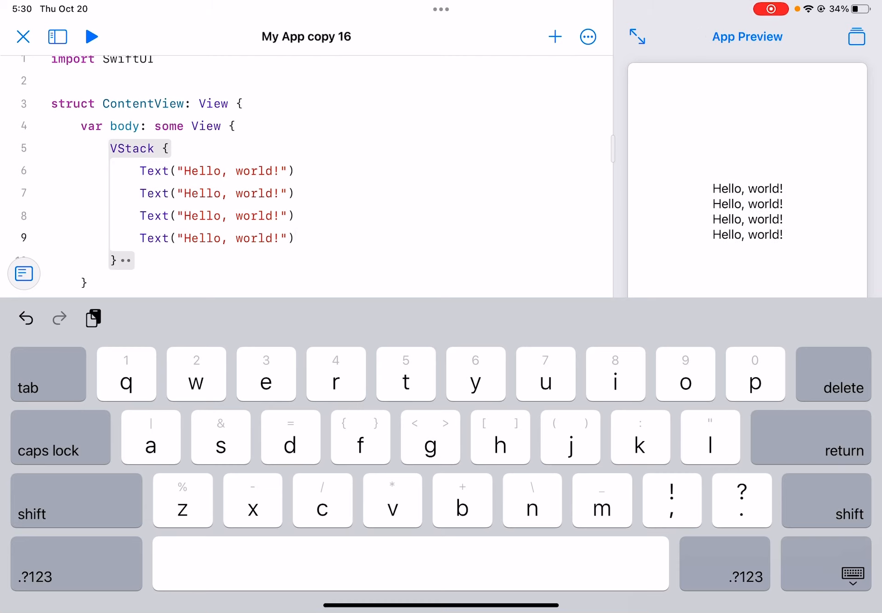
{"action": "left_click", "coordinate": [853, 575]}
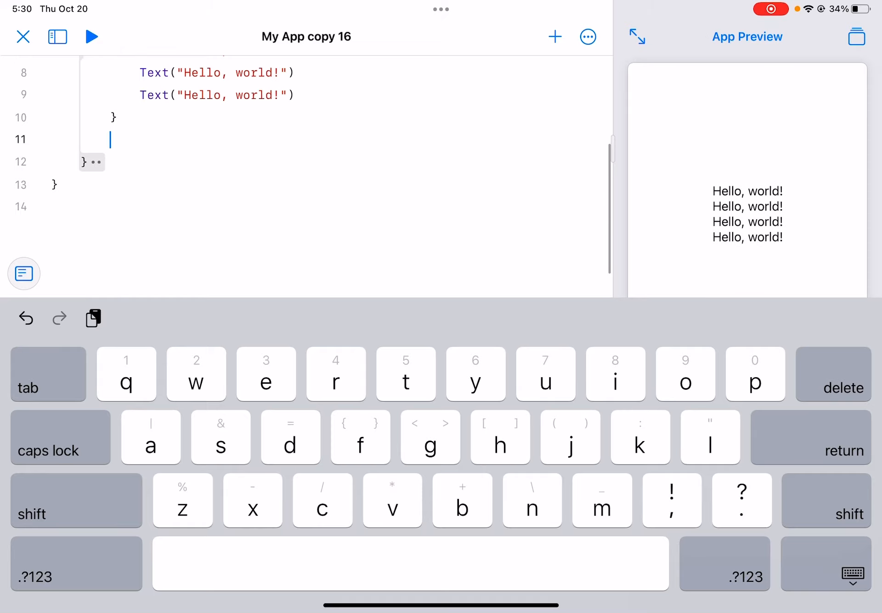
Write an HStack below the VStack holding two Text("Hello, world!") lines.
{"action": "left_click", "coordinate": [76, 501]}
{"action": "type", "text": "HStaxk"}
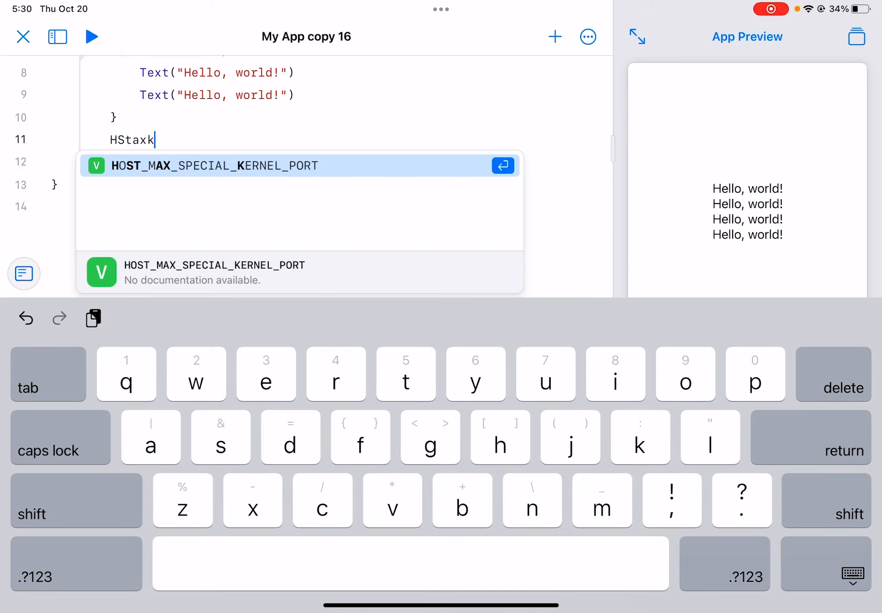
{"action": "key", "text": "backspace"}
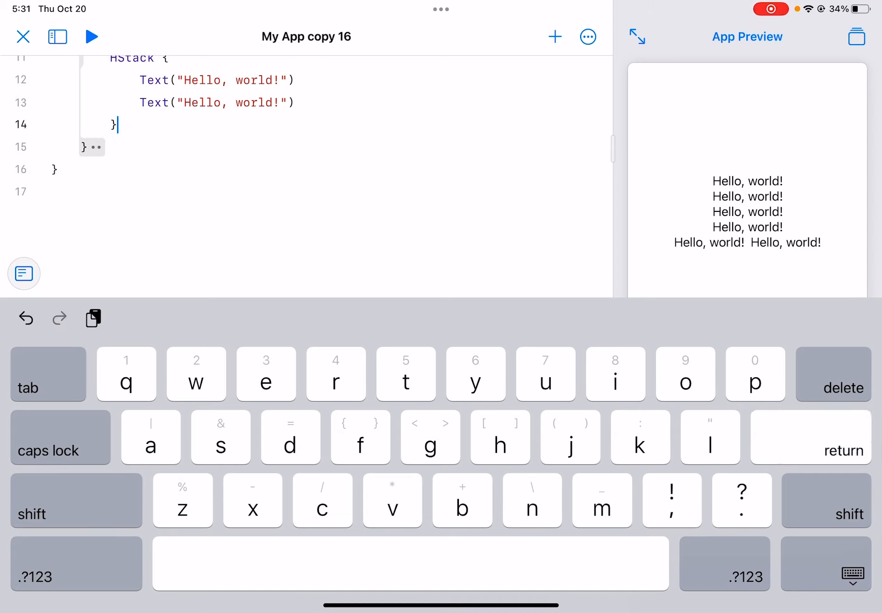
{"action": "key", "text": "return"}
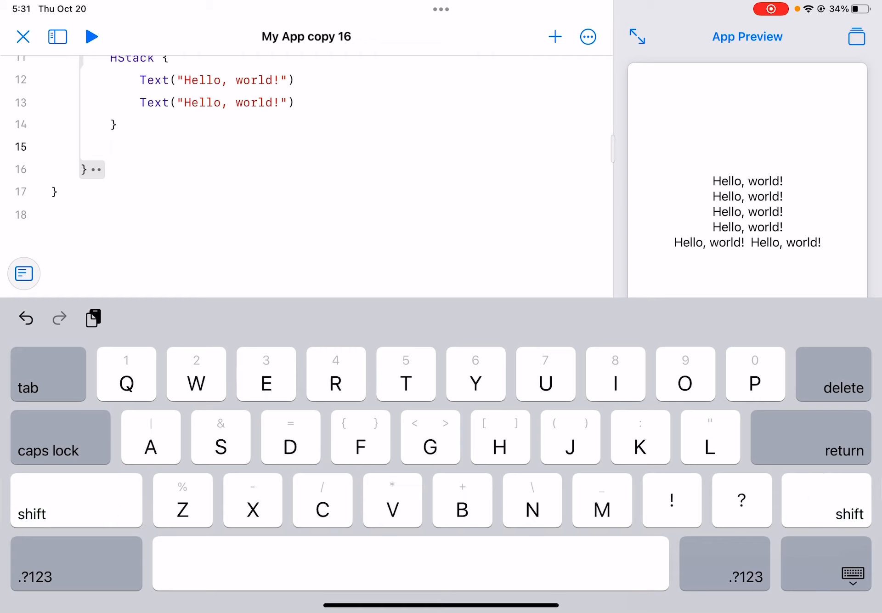
Write a ZStack below the HStack holding two overlapping Text("Hello, world!") lines.
{"action": "type", "text": "ZStac"}
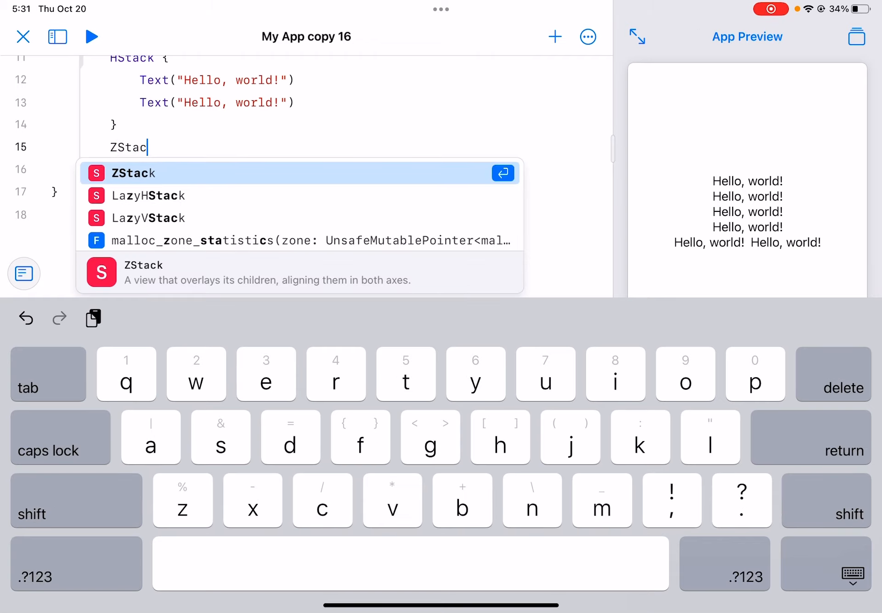
{"action": "left_click", "coordinate": [503, 173]}
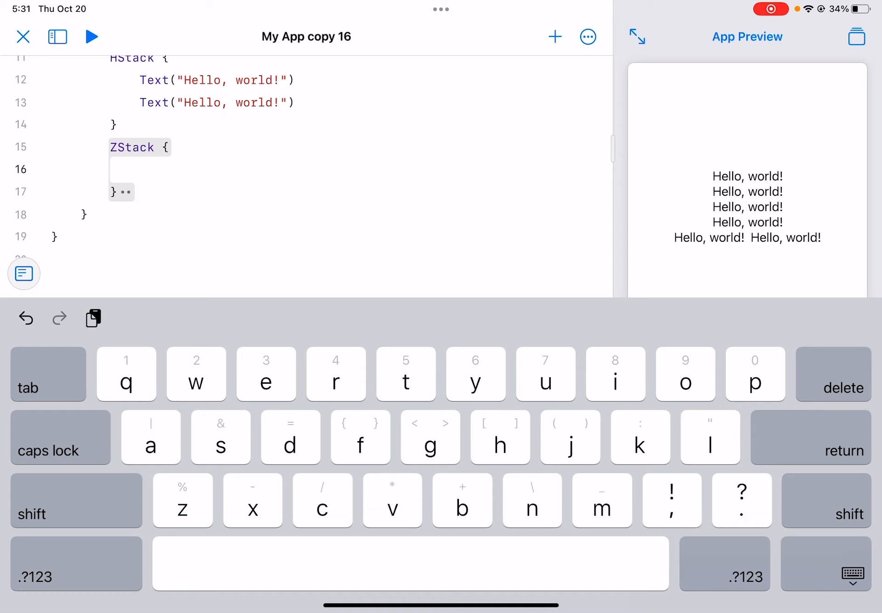
{"action": "left_click", "coordinate": [75, 500]}
{"action": "type", "text": "Text(\""}
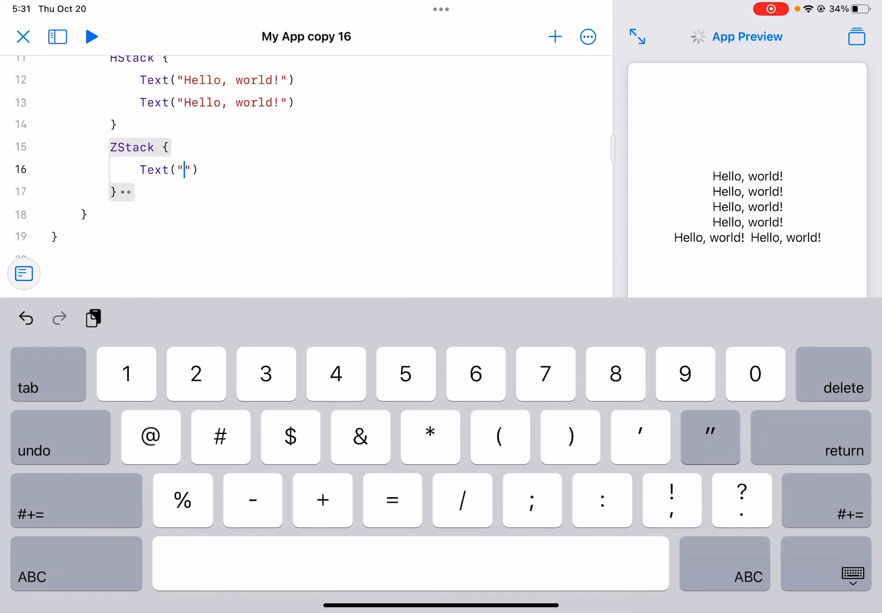
{"action": "type", "text": "Hello, world"}
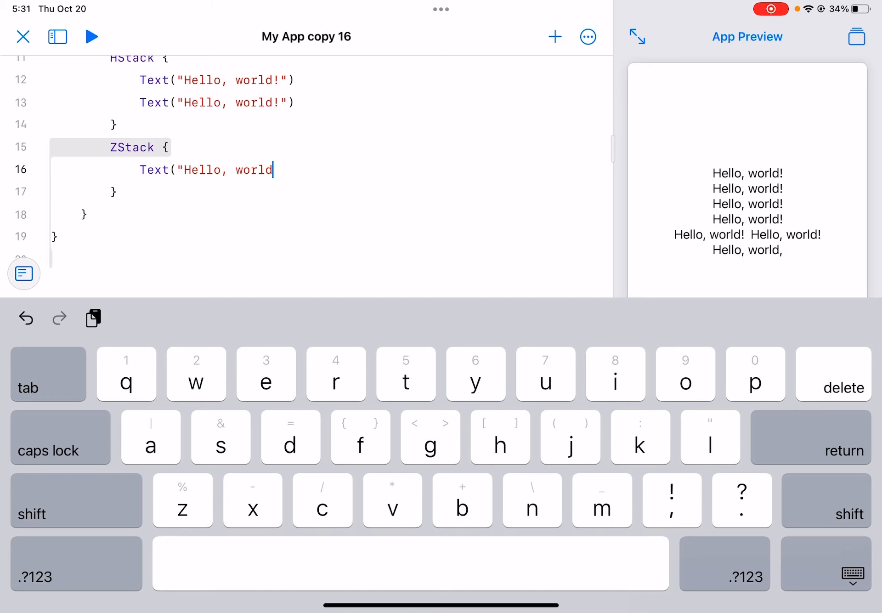
{"action": "left_click", "coordinate": [76, 576]}
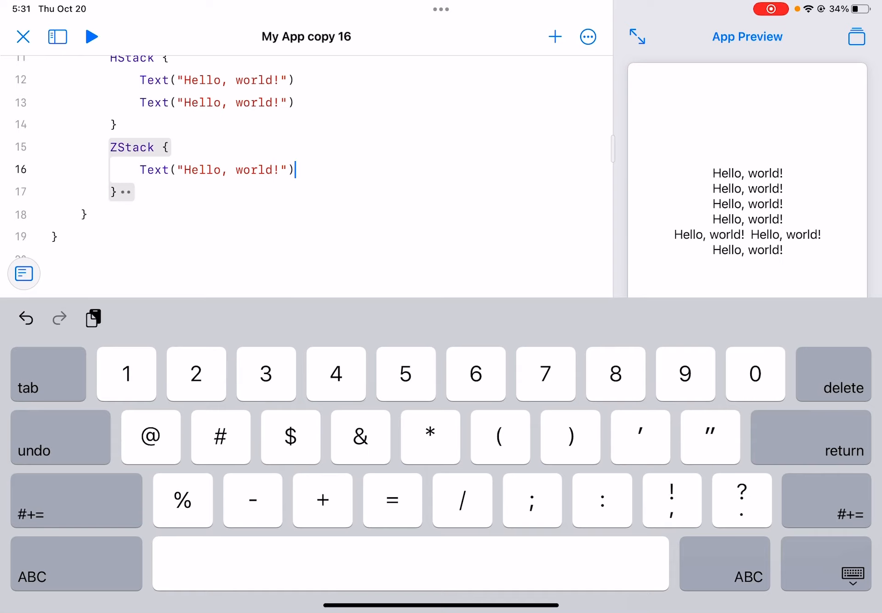
{"action": "type", "text": "Text("}
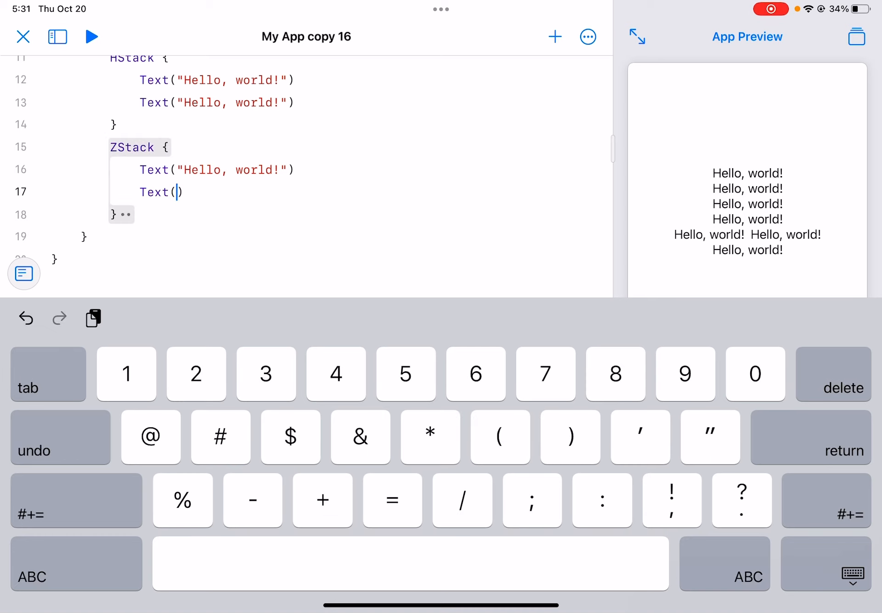
{"action": "type", "text": "\"Hello"}
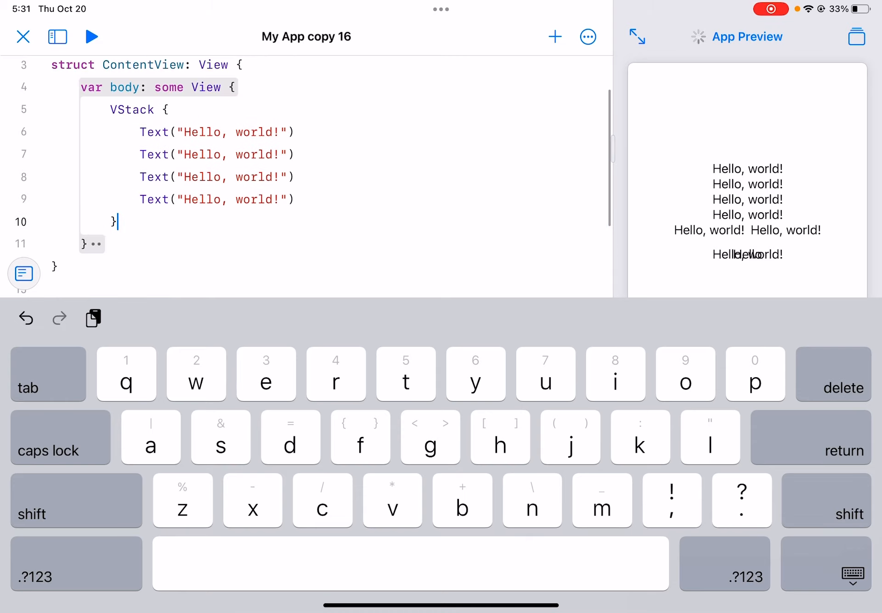
Make the body a single ZStack holding Color.blue so the preview turns solid blue.
{"action": "type", "text": "Z {"}
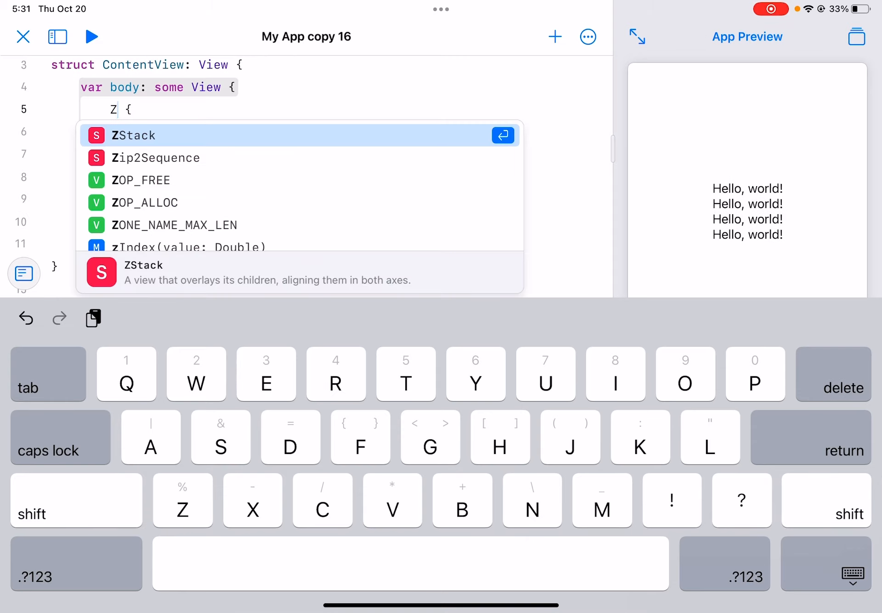
{"action": "type", "text": "Stack"}
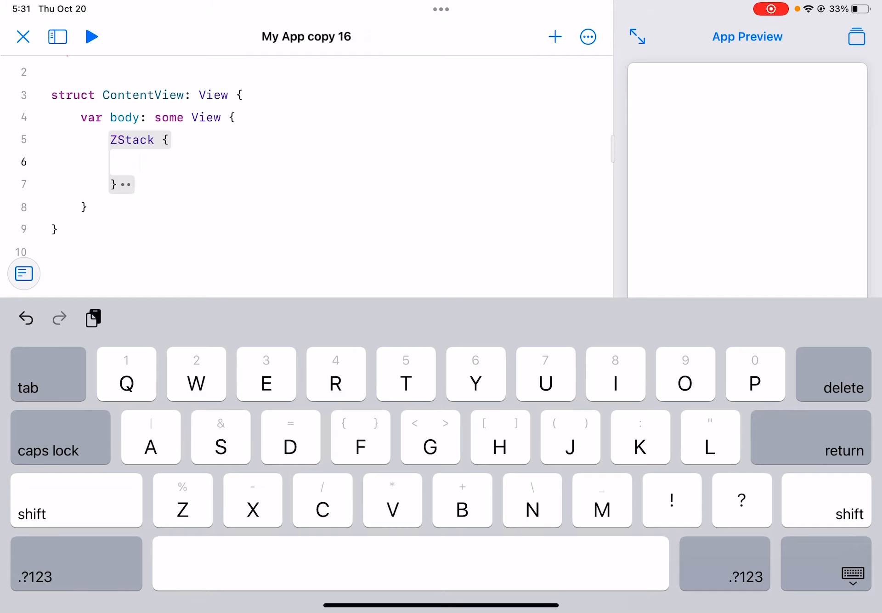
{"action": "type", "text": "Te"}
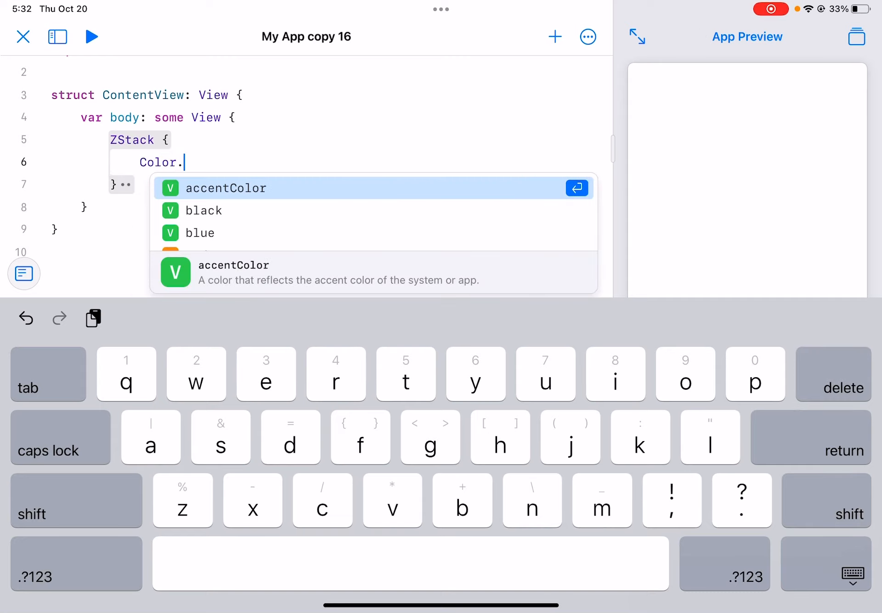
{"action": "left_click", "coordinate": [207, 233]}
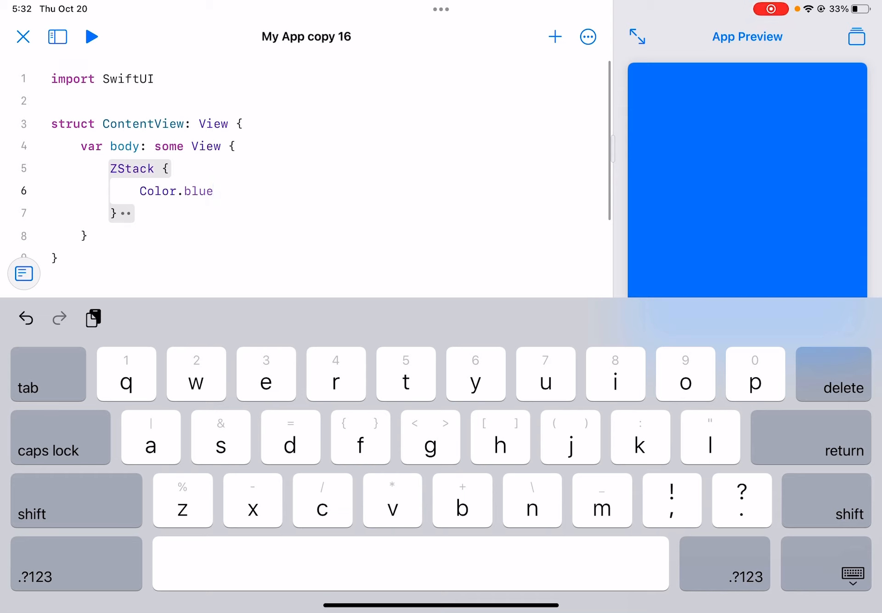
{"action": "type", "text": "."}
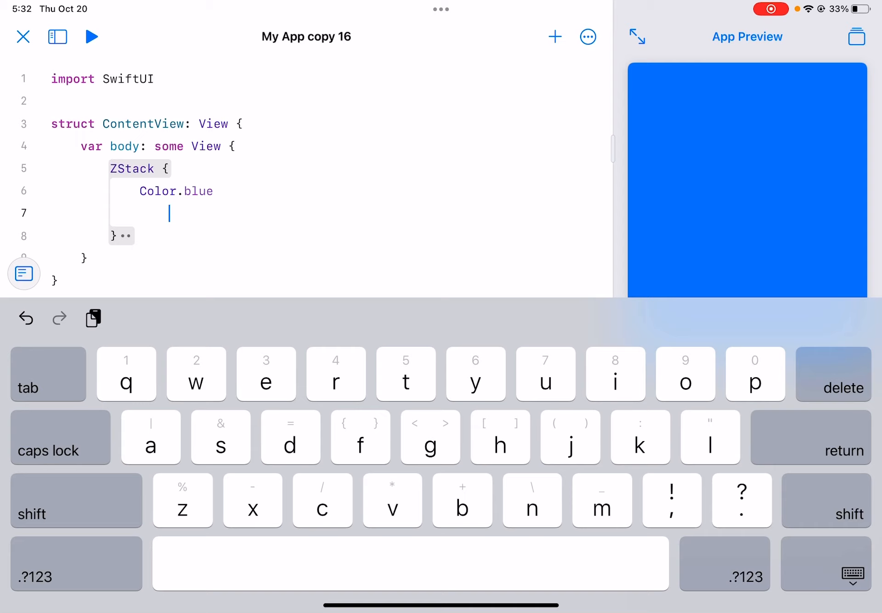
Add a VStack of four Text("Hello, world!") lines under Color.blue inside the ZStack.
{"action": "type", "text": "Text(\"Hello, world!\")"}
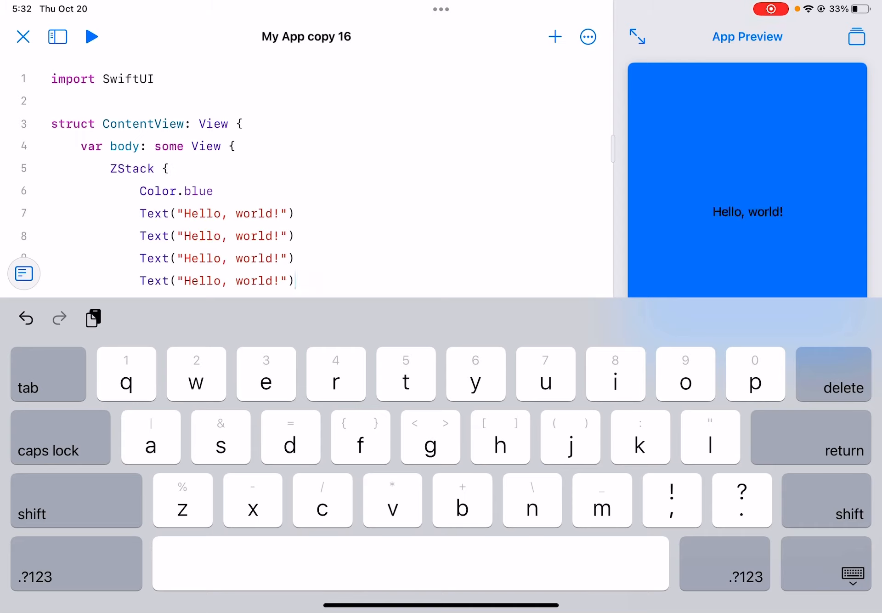
{"action": "scroll", "scroll_direction": "down", "scroll_amount": 3}
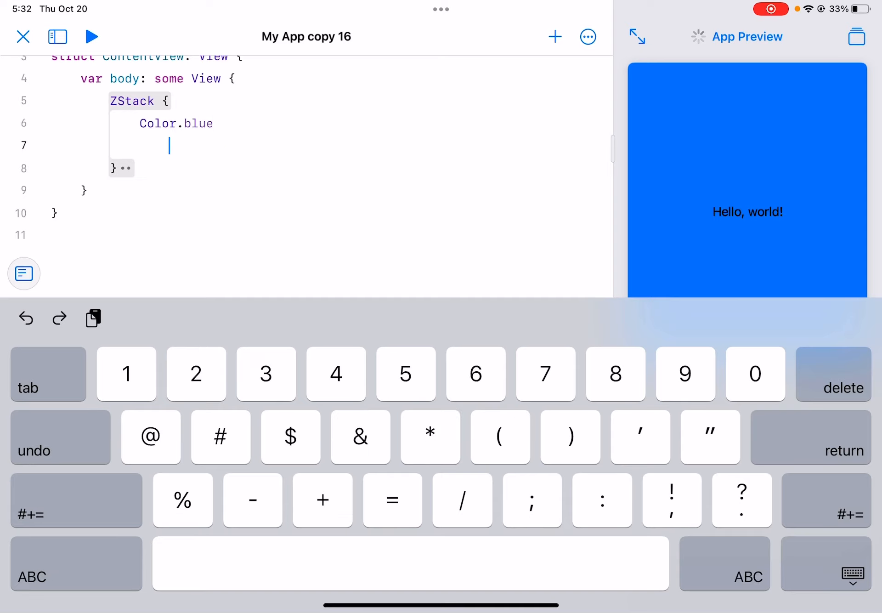
{"action": "type", "text": "V"}
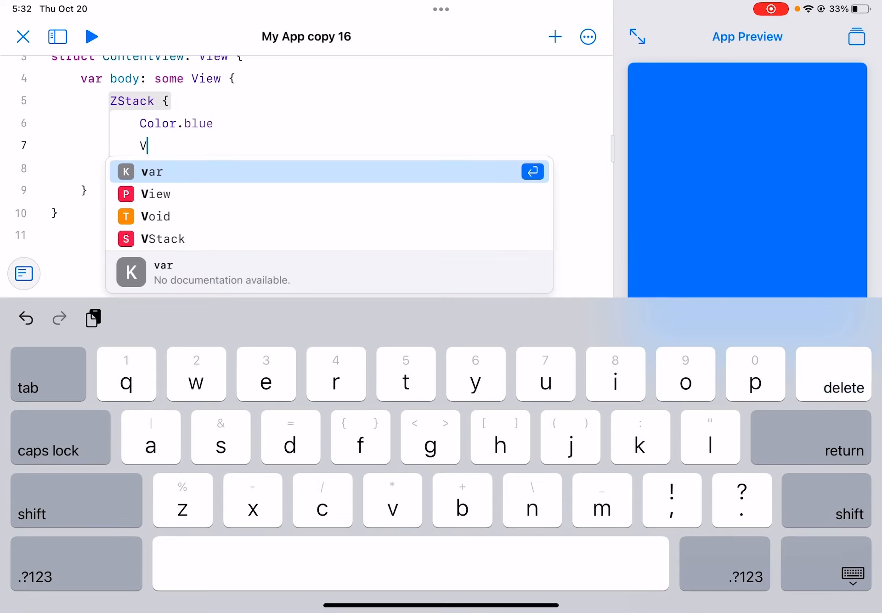
{"action": "left_click", "coordinate": [163, 239]}
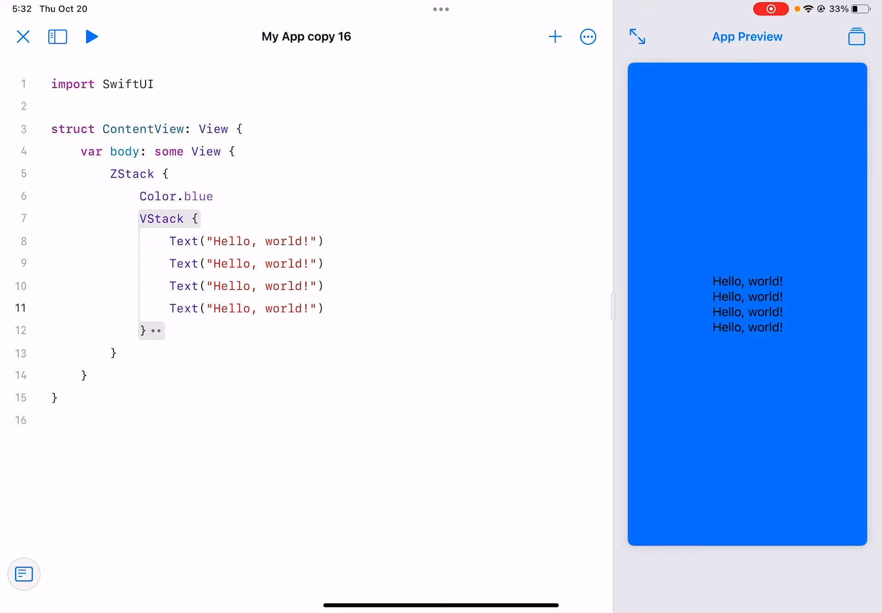
Add an HStack after the VStack with one Hello, world! text and begin a second Text.
{"action": "type", "text": "H"}
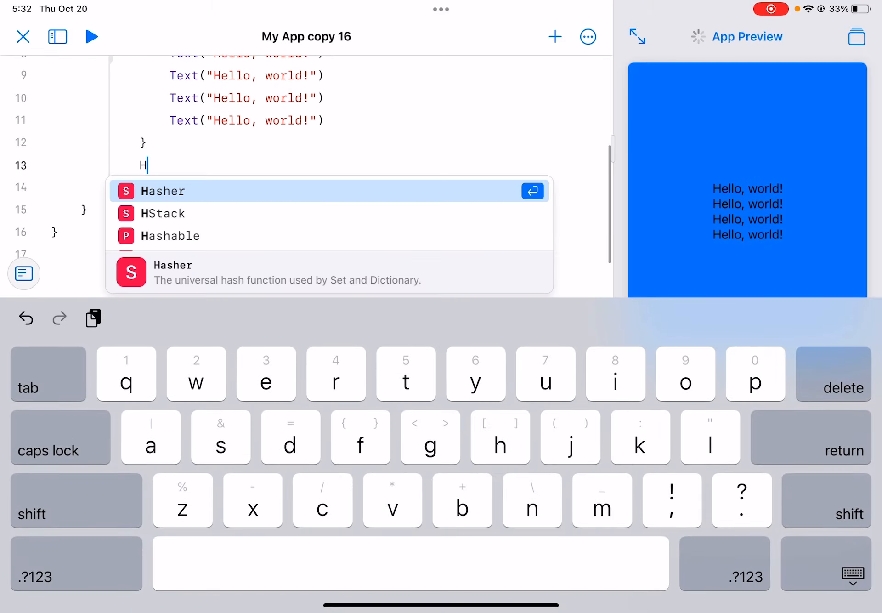
{"action": "type", "text": "Stack {"}
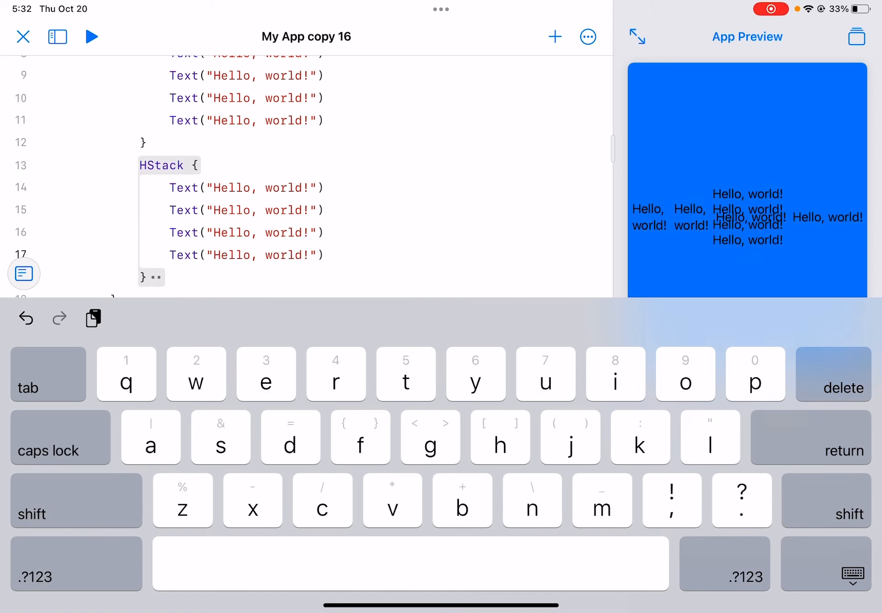
{"action": "left_click_drag", "start_coordinate": [169, 209], "coordinate": [323, 254]}
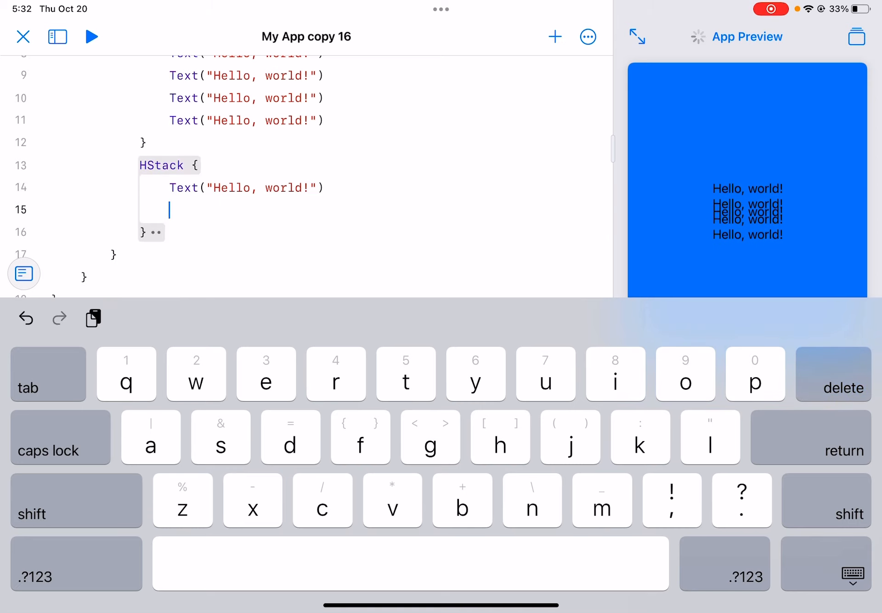
{"action": "type", "text": "Text"}
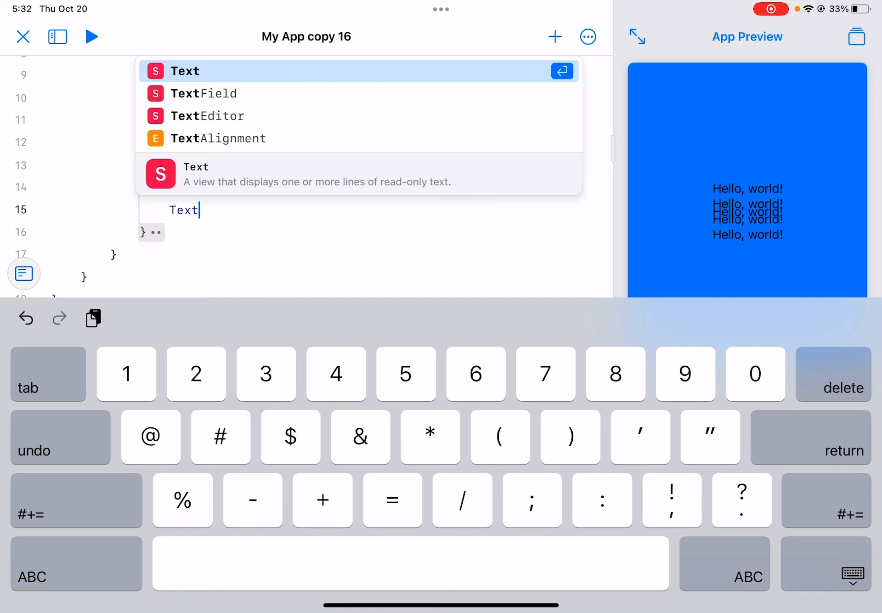